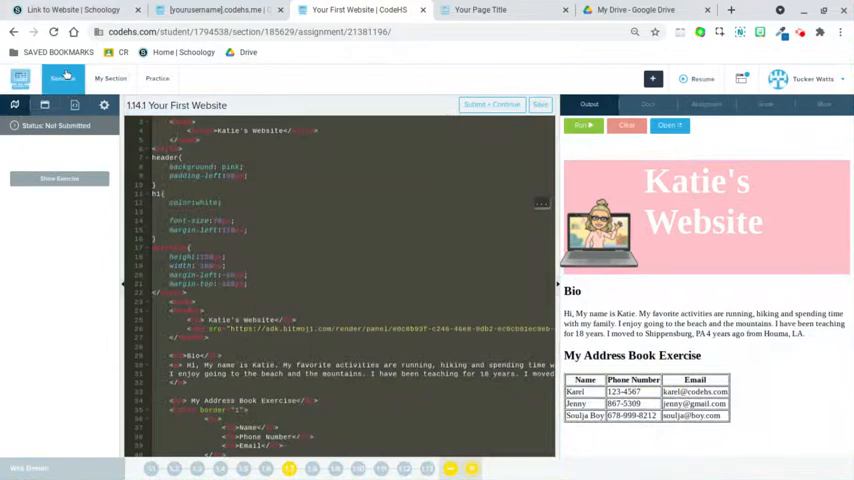
Go from the finished Your First Website assignment to the CodeHS Sandbox page
left_click(62, 79)
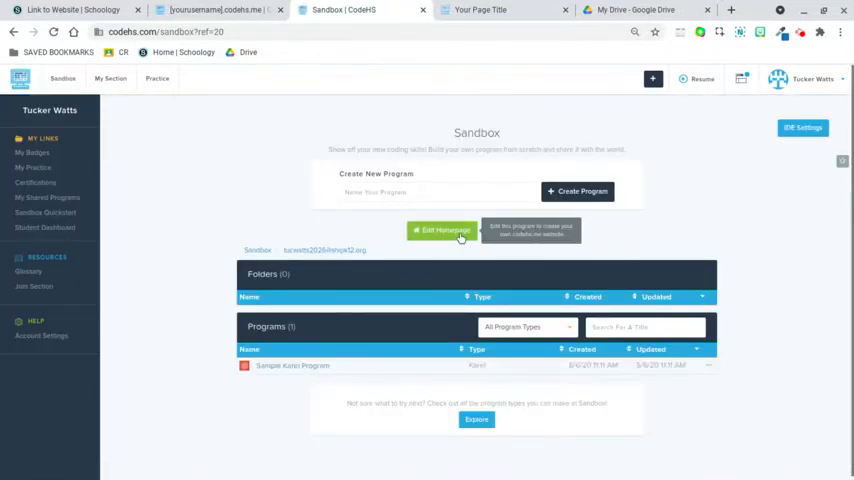
left_click(442, 230)
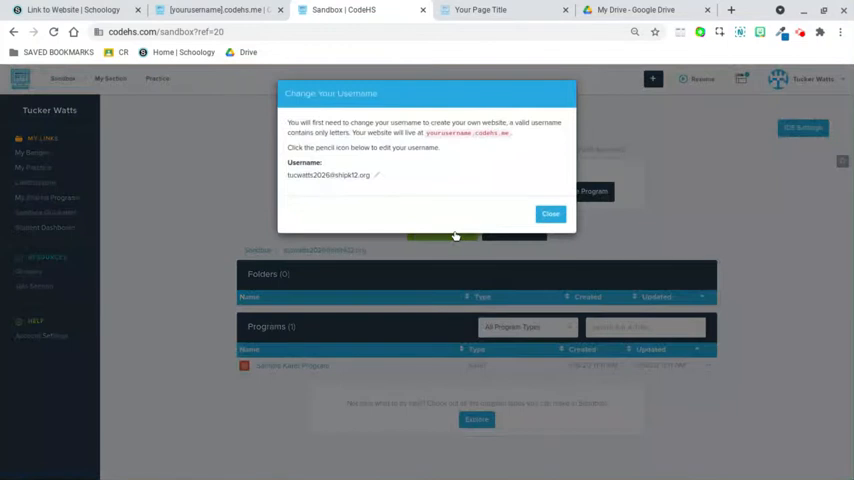
mouse_move(455, 237)
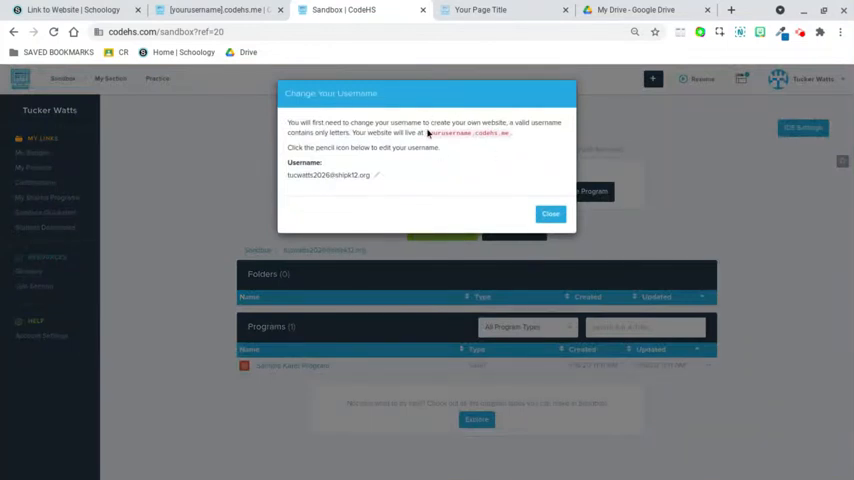
mouse_move(532, 131)
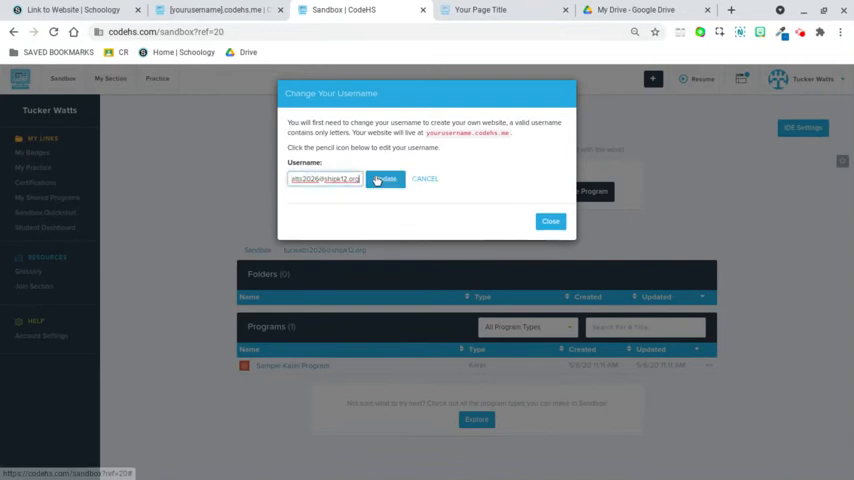
left_click(385, 178)
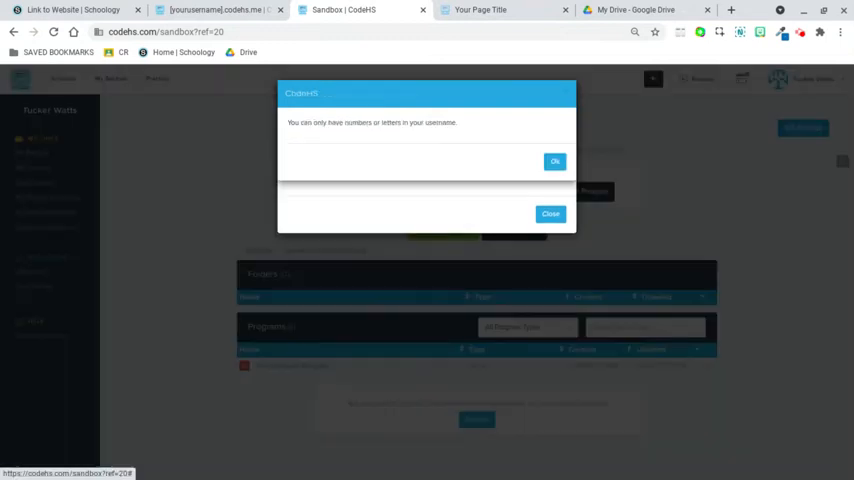
left_click(555, 161)
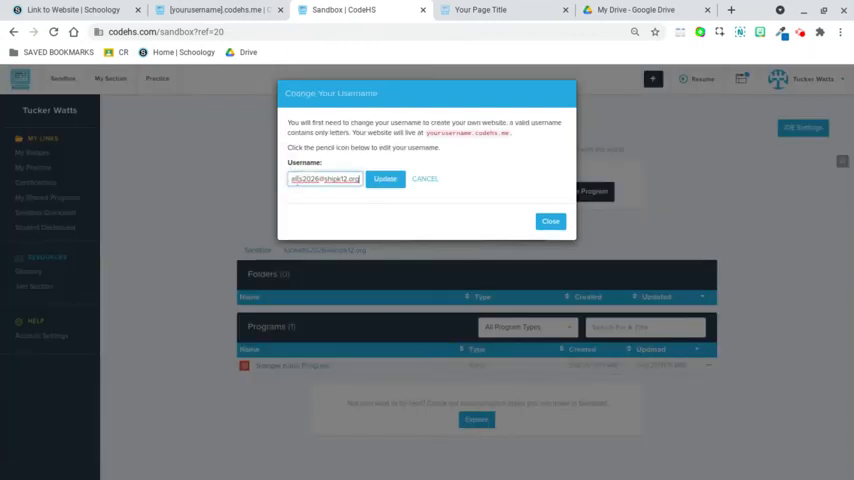
type("tucws")
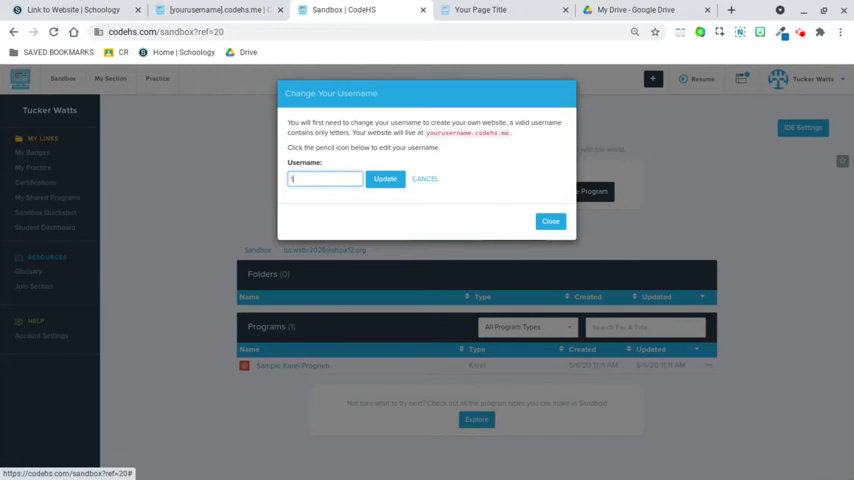
type("TuckerWatts")
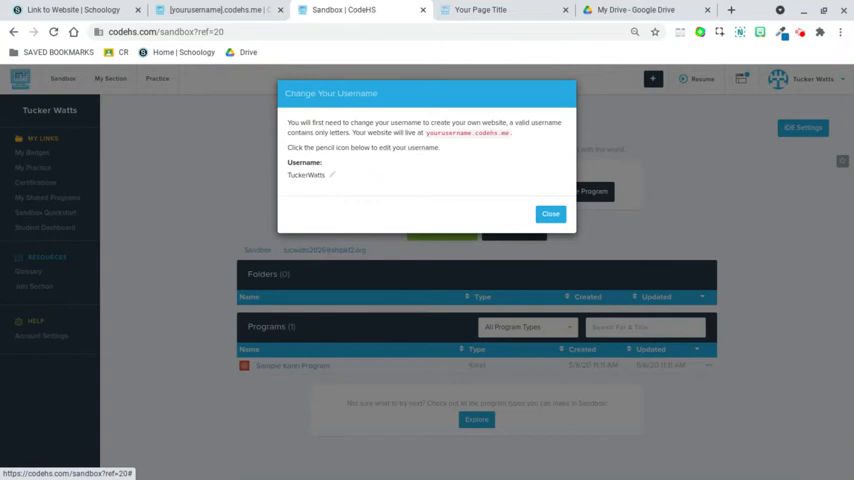
left_click(550, 213)
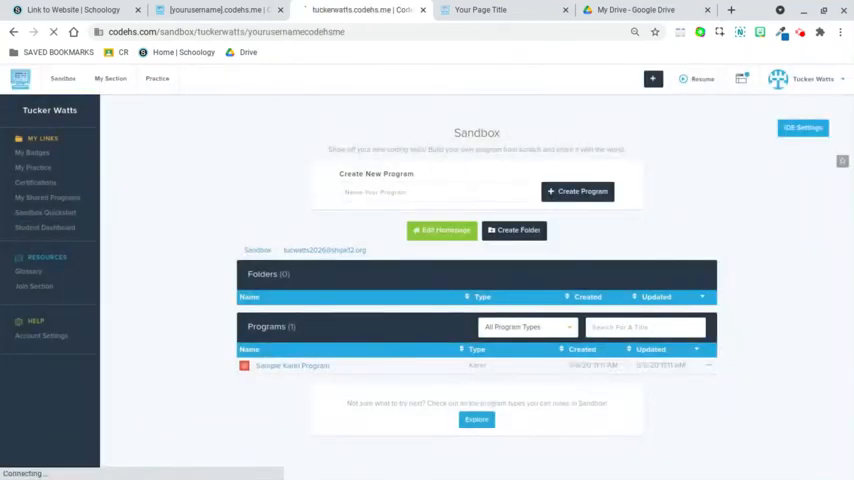
left_click(292, 365)
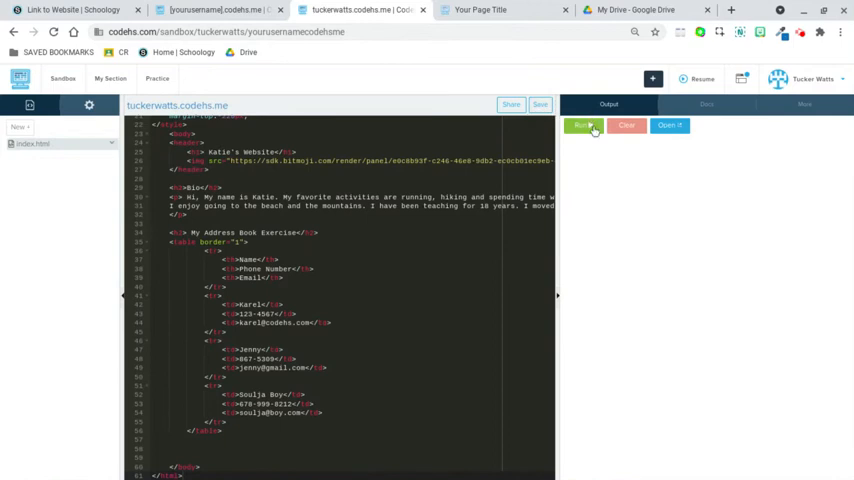
left_click(583, 125)
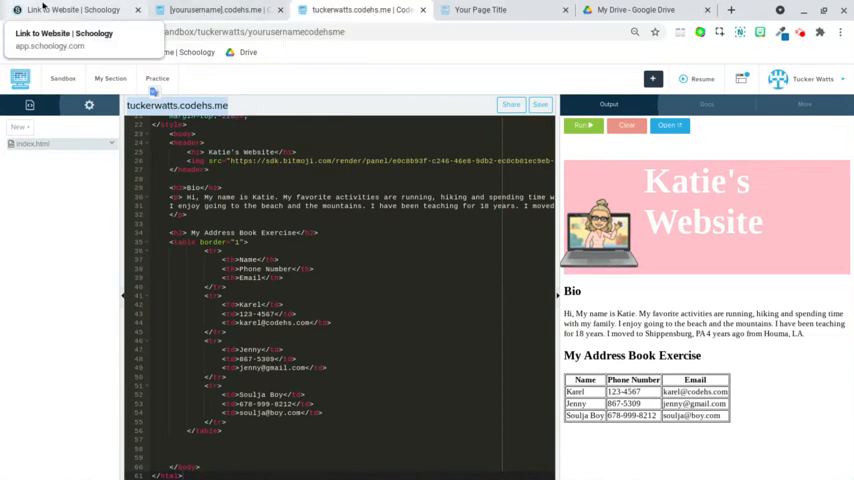
left_click(70, 9)
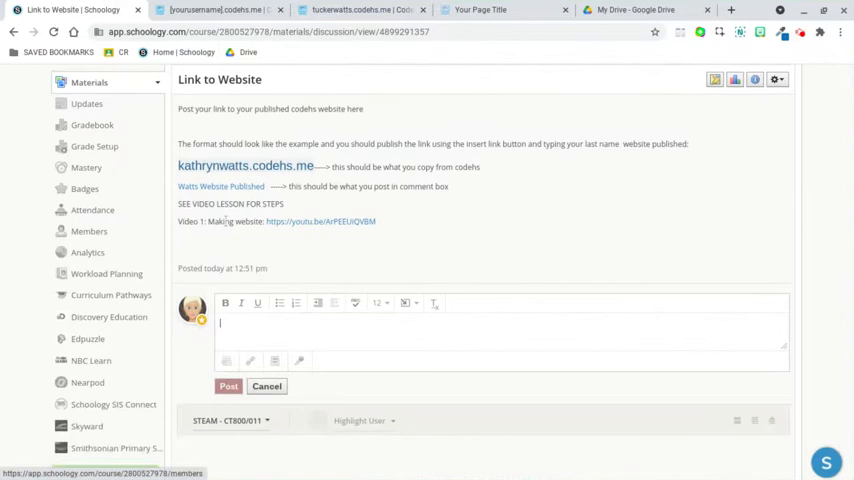
mouse_move(404, 303)
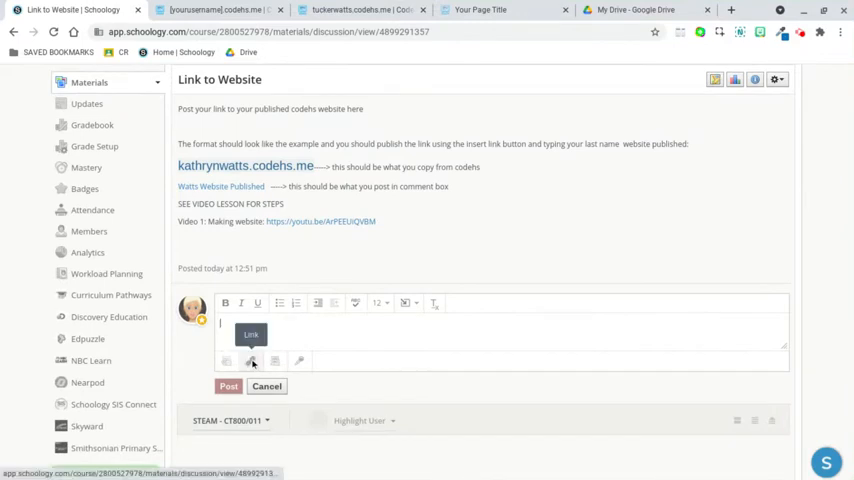
left_click(251, 361)
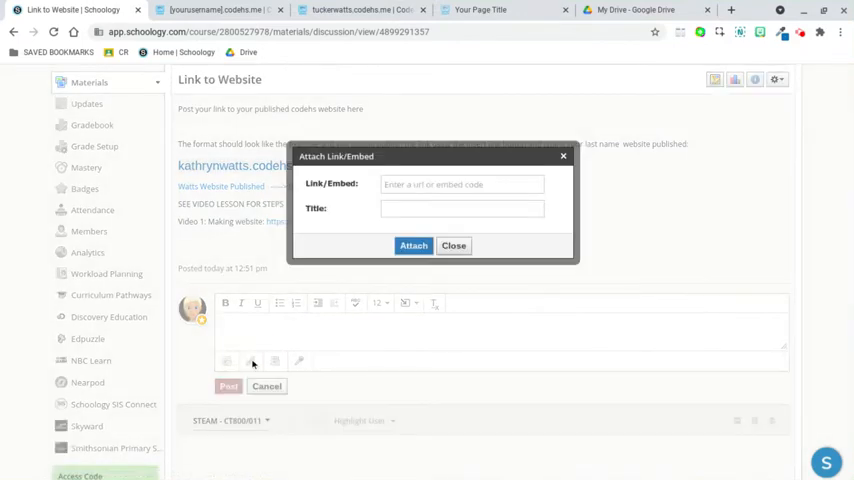
left_click(461, 184)
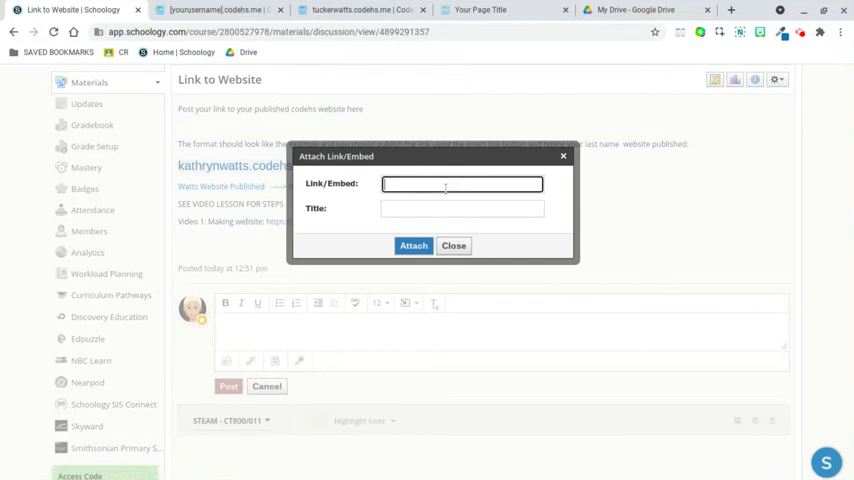
type("tuckerwatts.codehs.me")
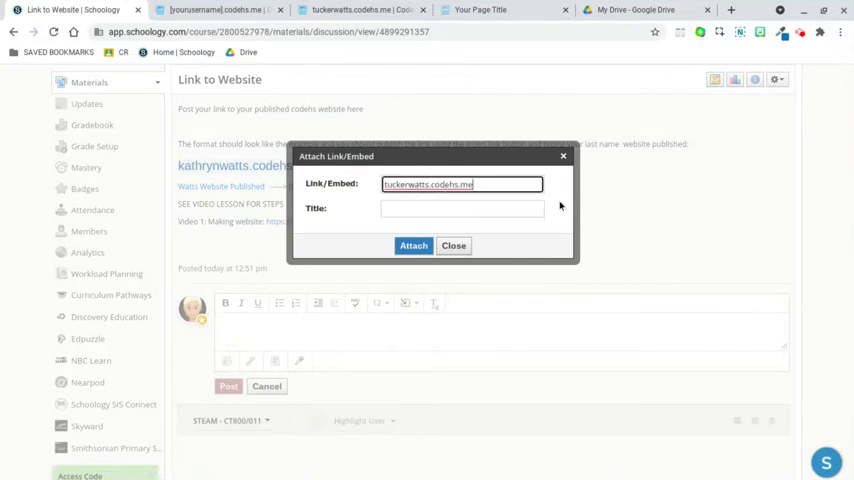
mouse_move(516, 229)
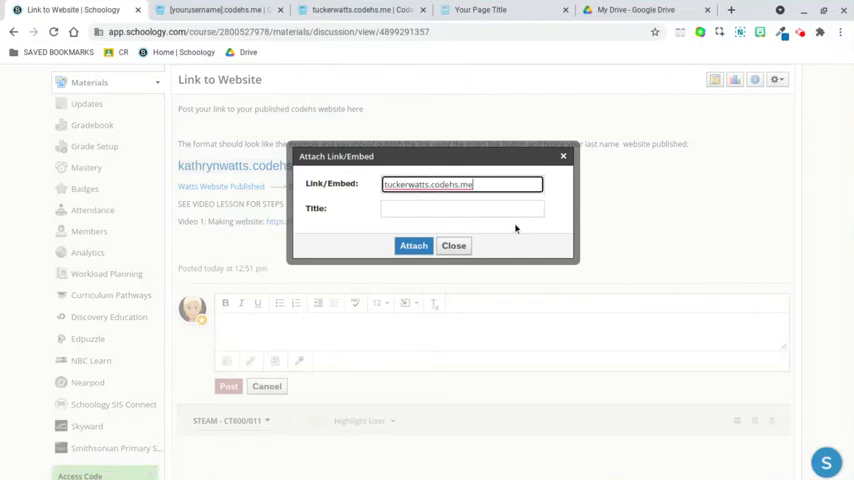
left_click(461, 208)
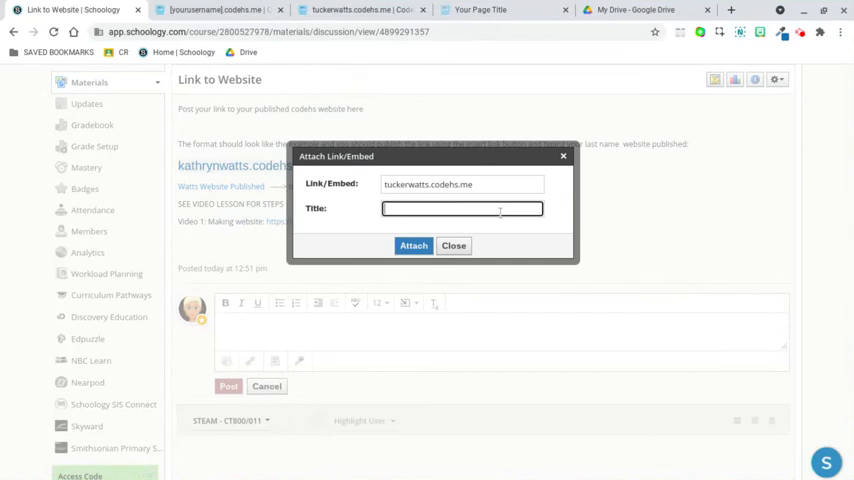
type("Watts Website Publi")
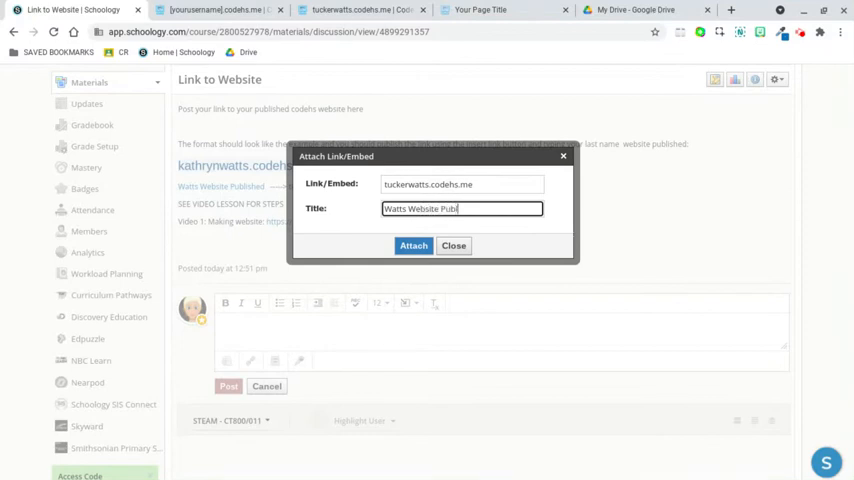
left_click(413, 245)
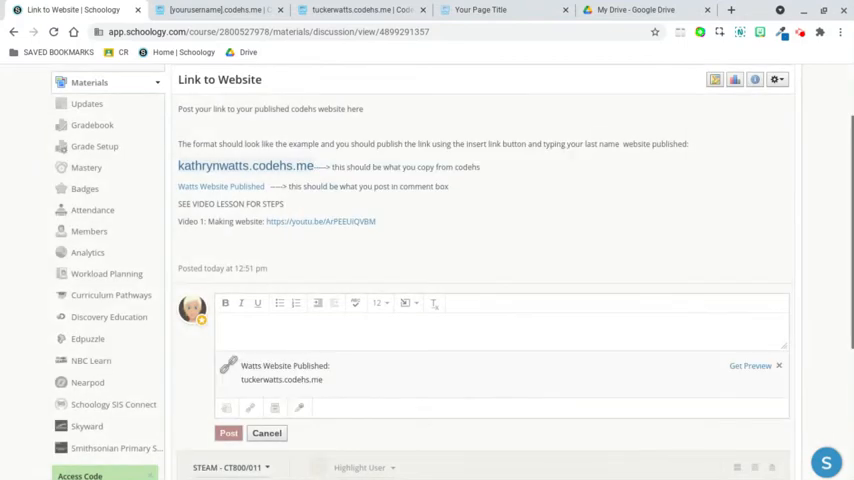
mouse_move(202, 432)
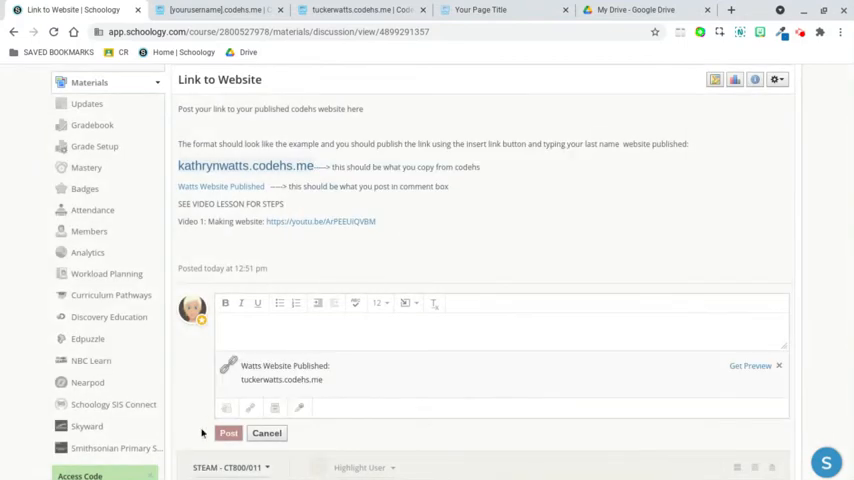
mouse_move(297, 324)
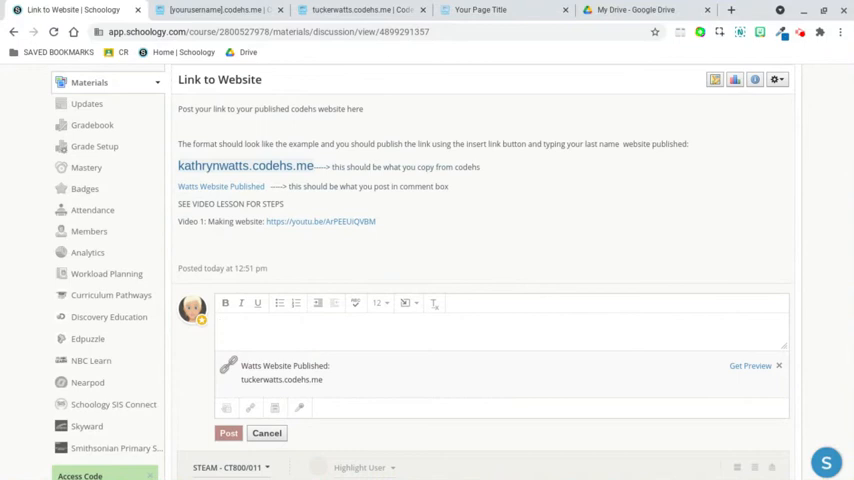
type("Tucker Watts")
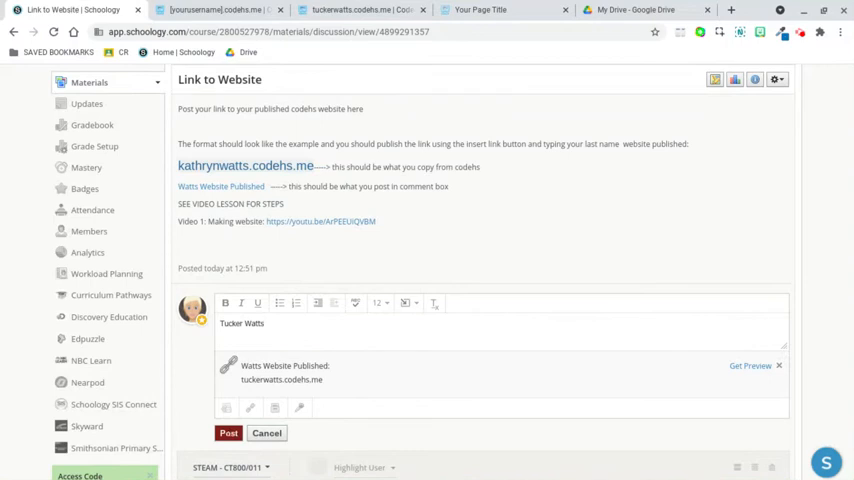
left_click(406, 303)
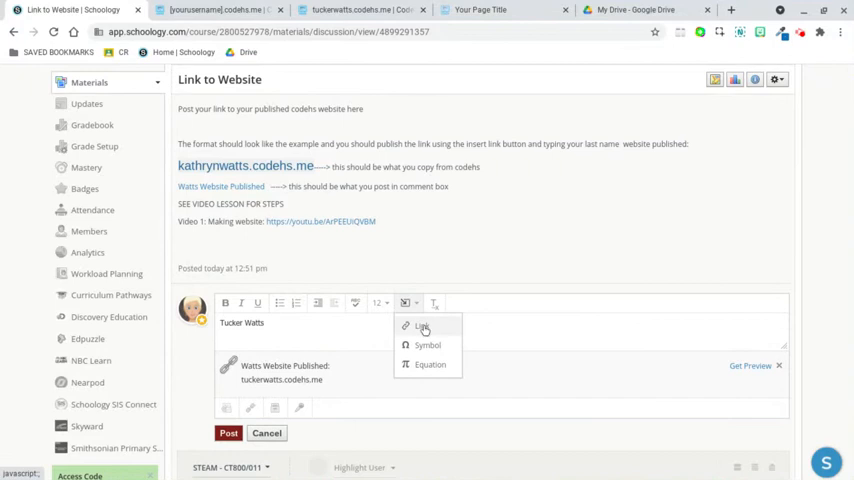
left_click(422, 325)
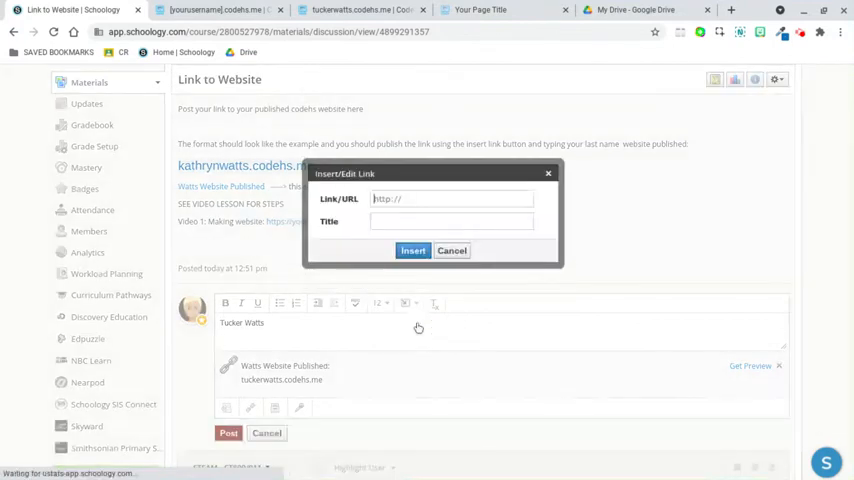
type("tuckerwatts.codehs.me")
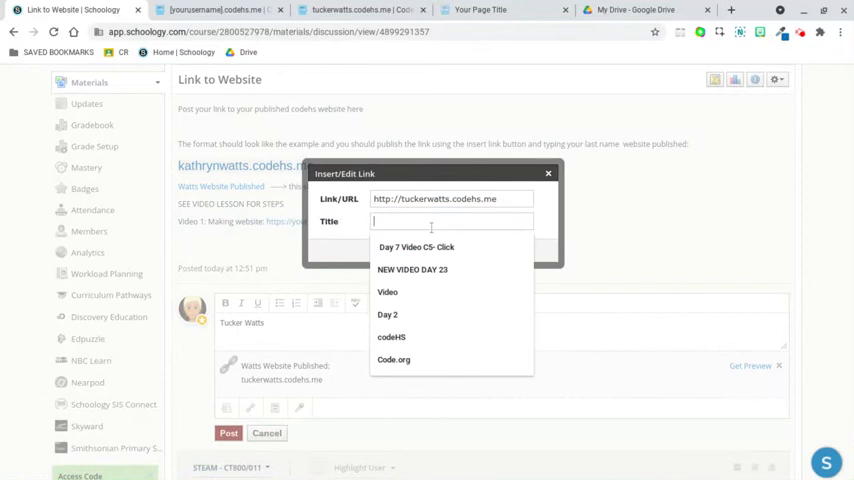
type("Watts Website Published")
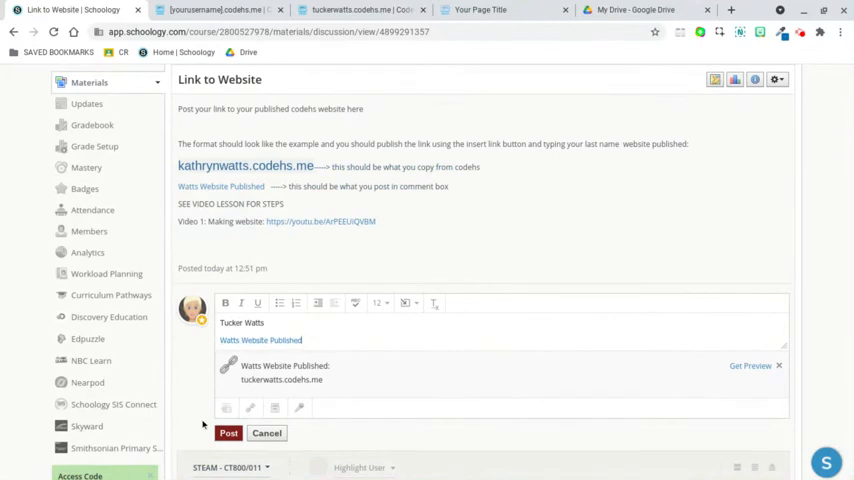
left_click(228, 432)
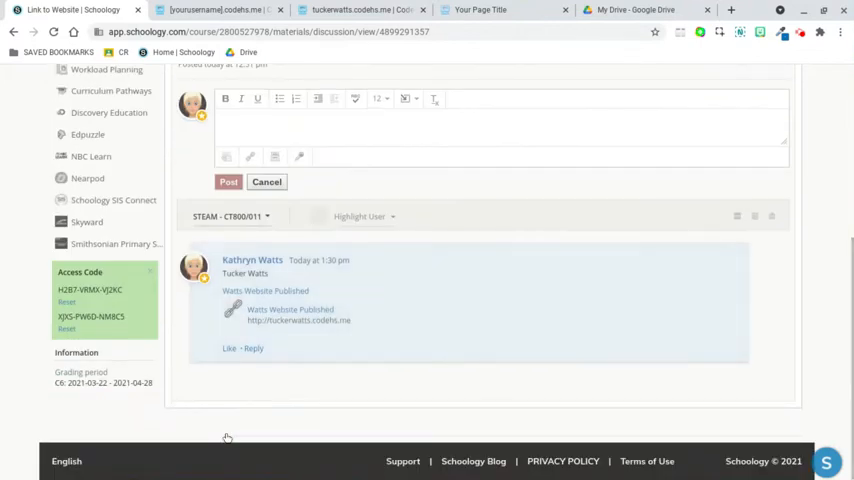